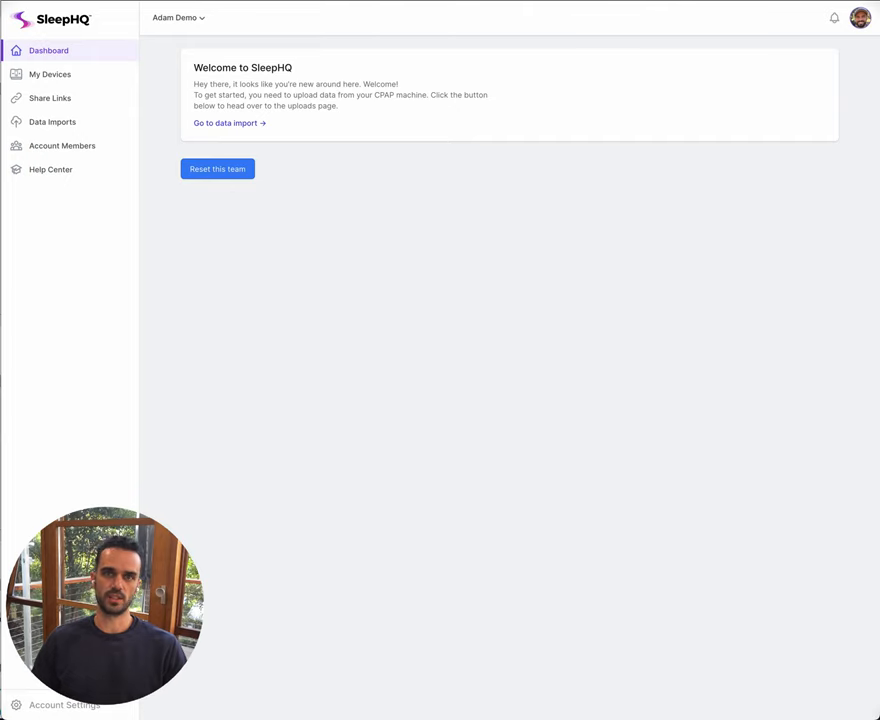
{"action": "mouse_move", "coordinate": [650, 194]}
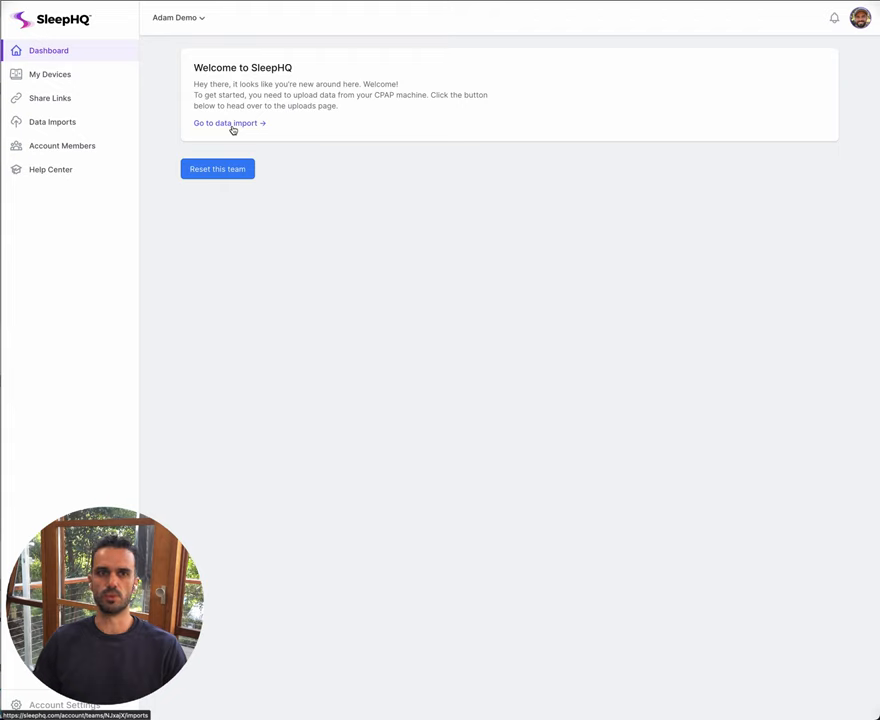
{"action": "mouse_move", "coordinate": [50, 98]}
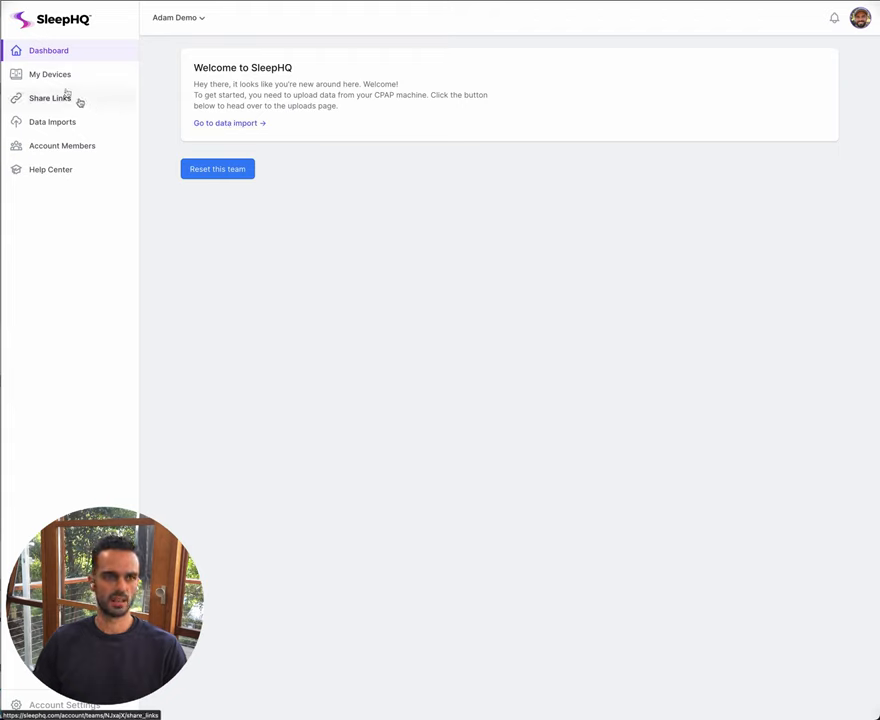
{"action": "mouse_move", "coordinate": [64, 126]}
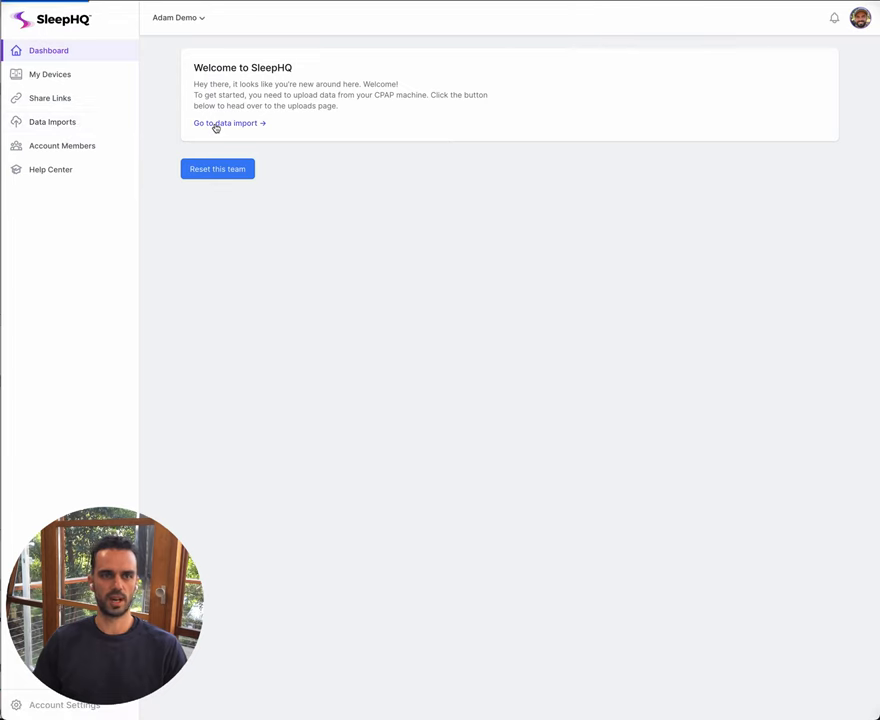
Go to the Data Imports page and review the machine-type options list.
{"action": "left_click", "coordinate": [224, 124]}
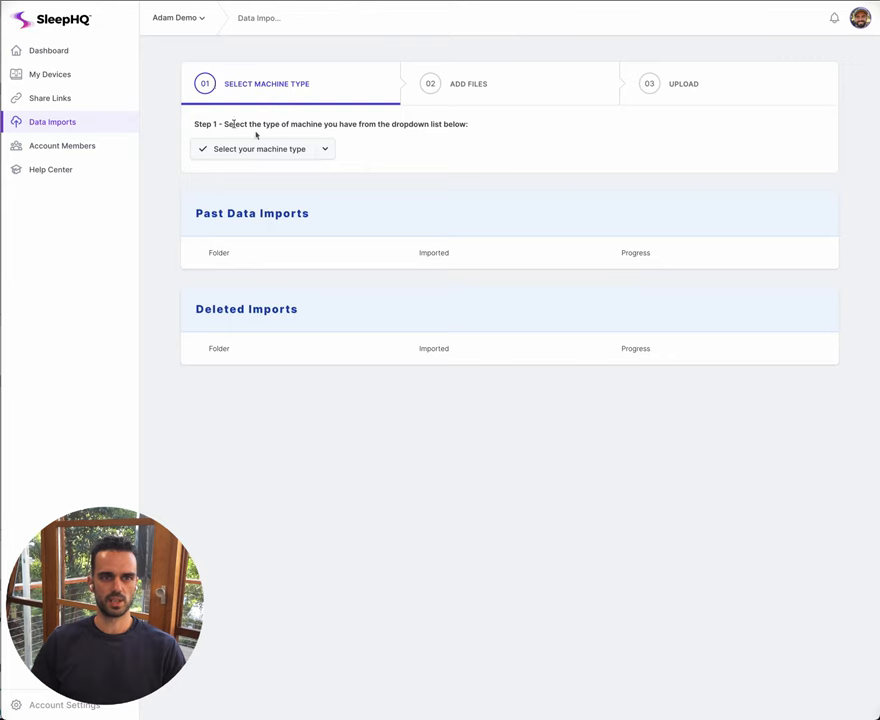
{"action": "left_click", "coordinate": [262, 148]}
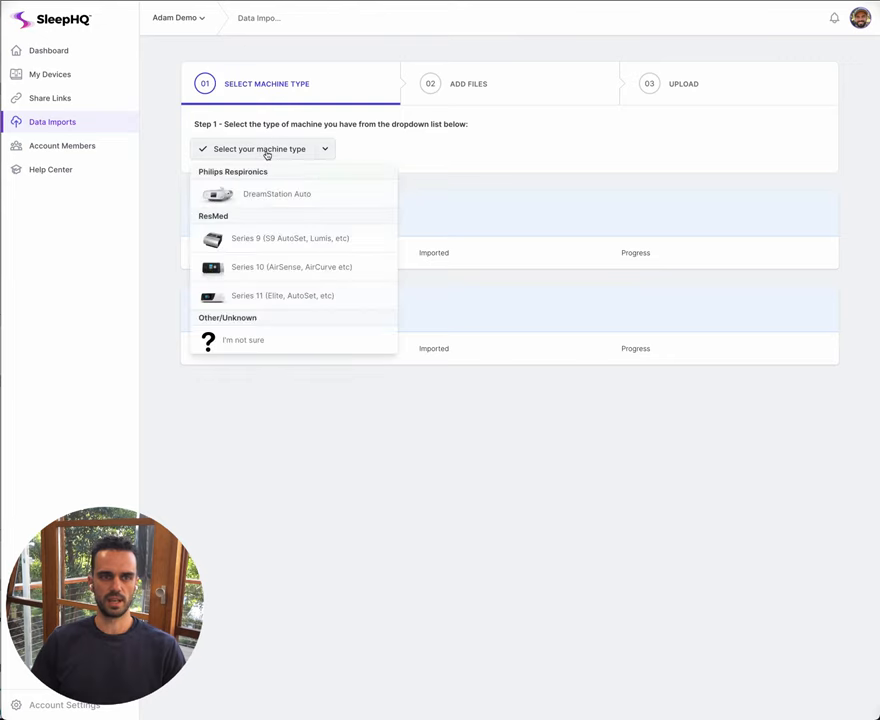
{"action": "mouse_move", "coordinate": [308, 204]}
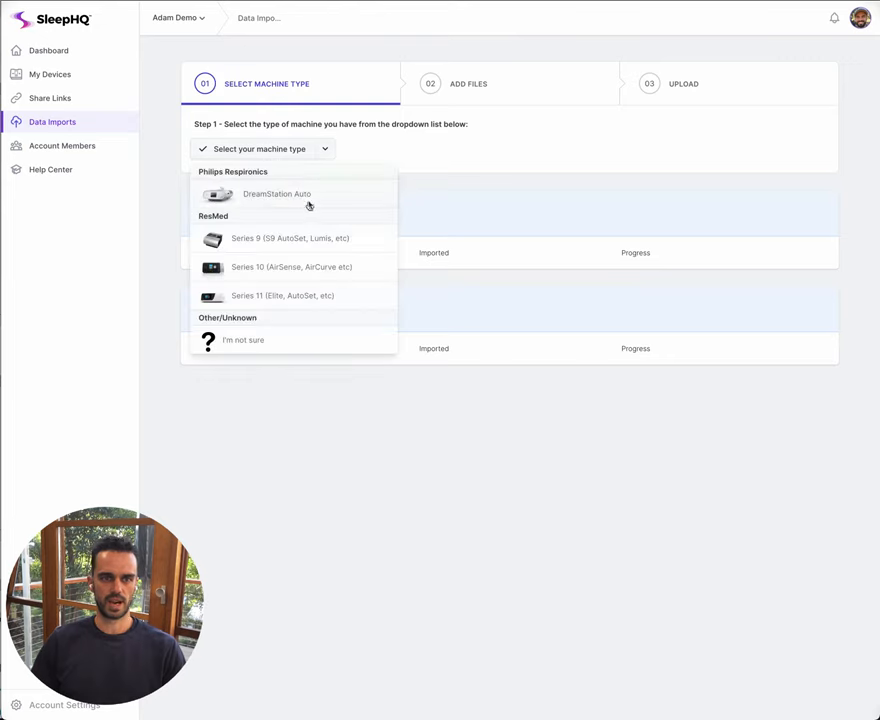
{"action": "mouse_move", "coordinate": [292, 200]}
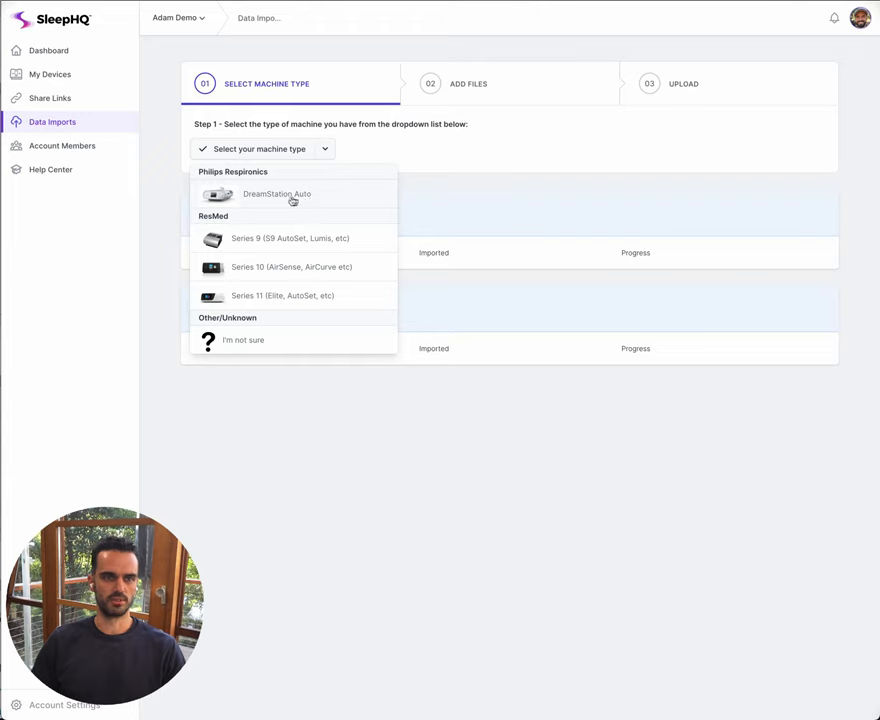
{"action": "mouse_move", "coordinate": [288, 284]}
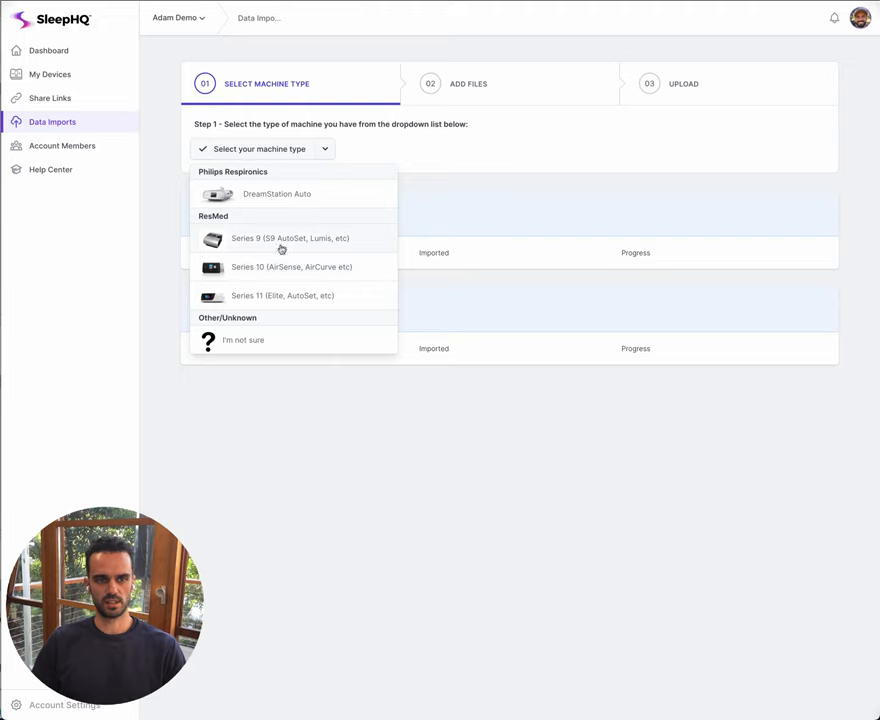
{"action": "mouse_move", "coordinate": [256, 272]}
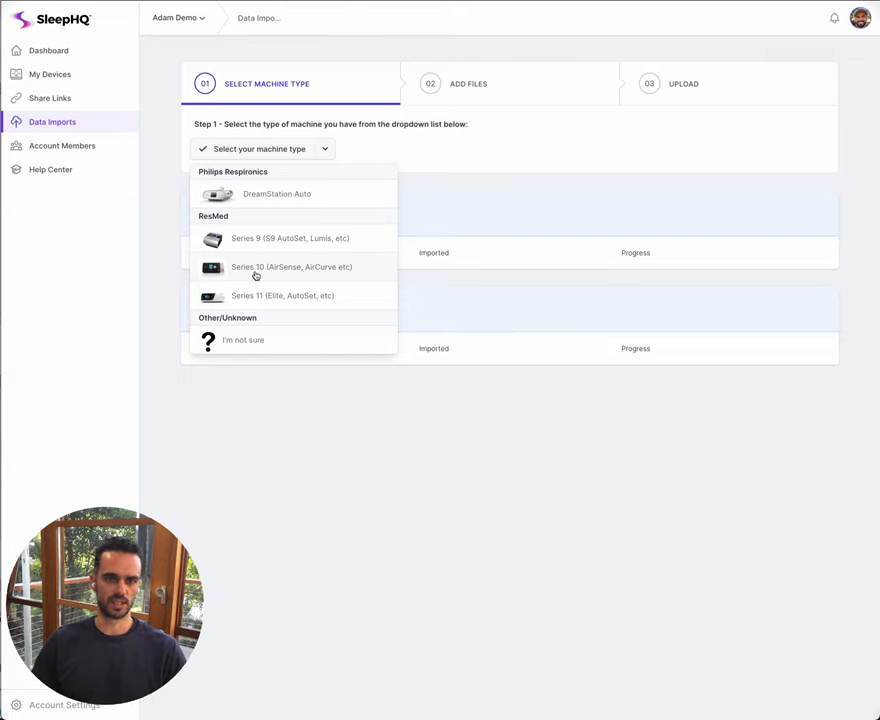
{"action": "mouse_move", "coordinate": [272, 294]}
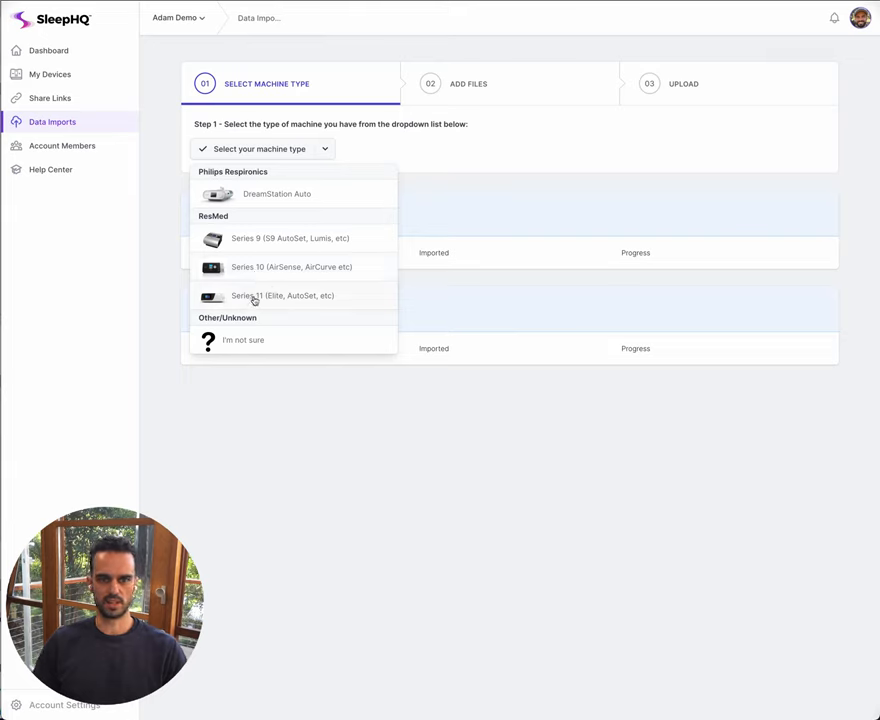
{"action": "mouse_move", "coordinate": [266, 274]}
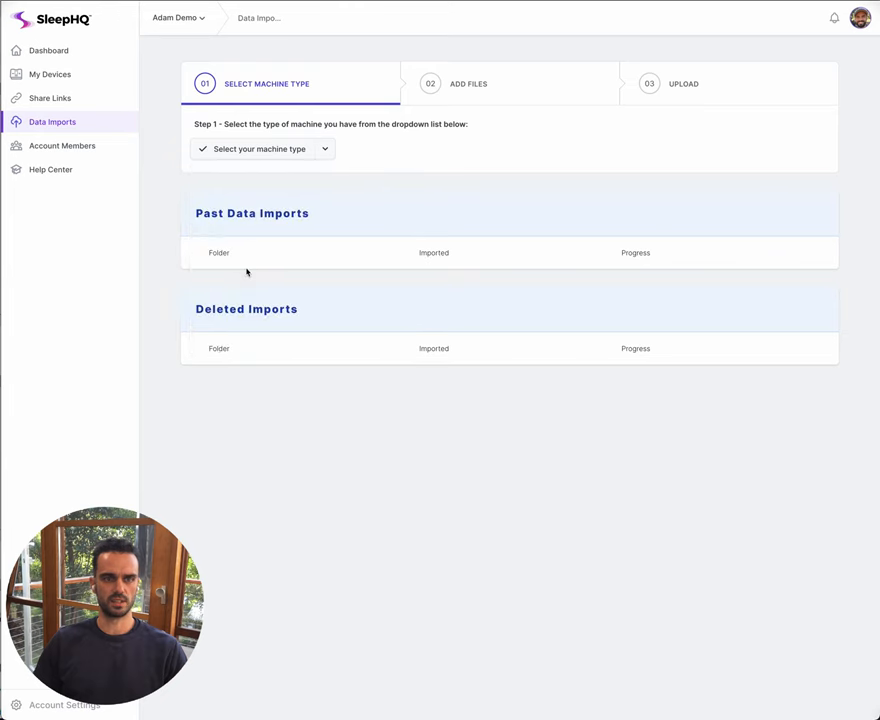
Choose ResMed Series 10 (AirSense, AirCurve etc) as the machine type.
{"action": "left_click", "coordinate": [262, 148]}
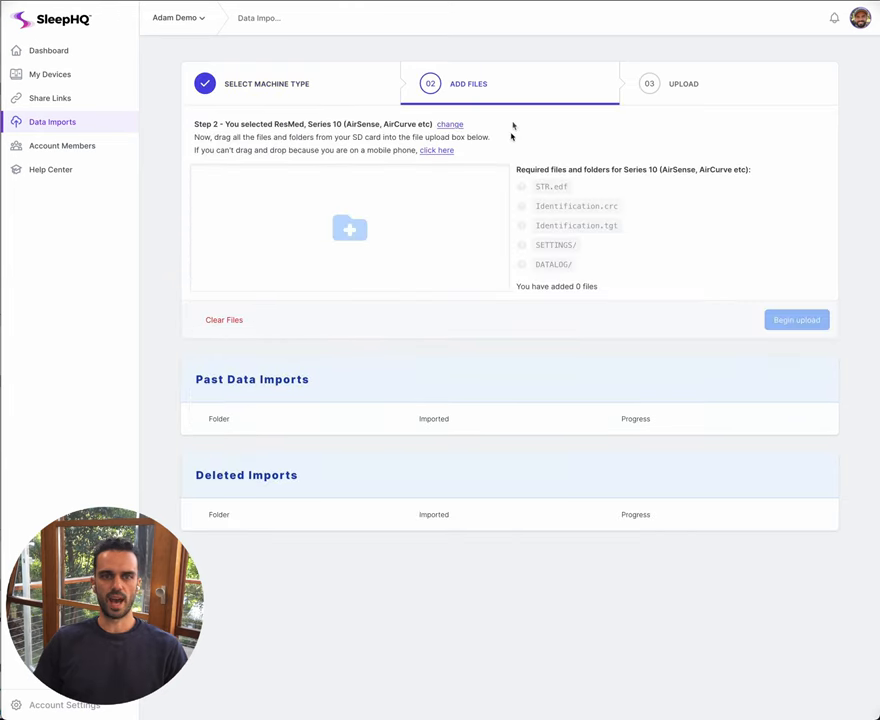
{"action": "mouse_move", "coordinate": [464, 228]}
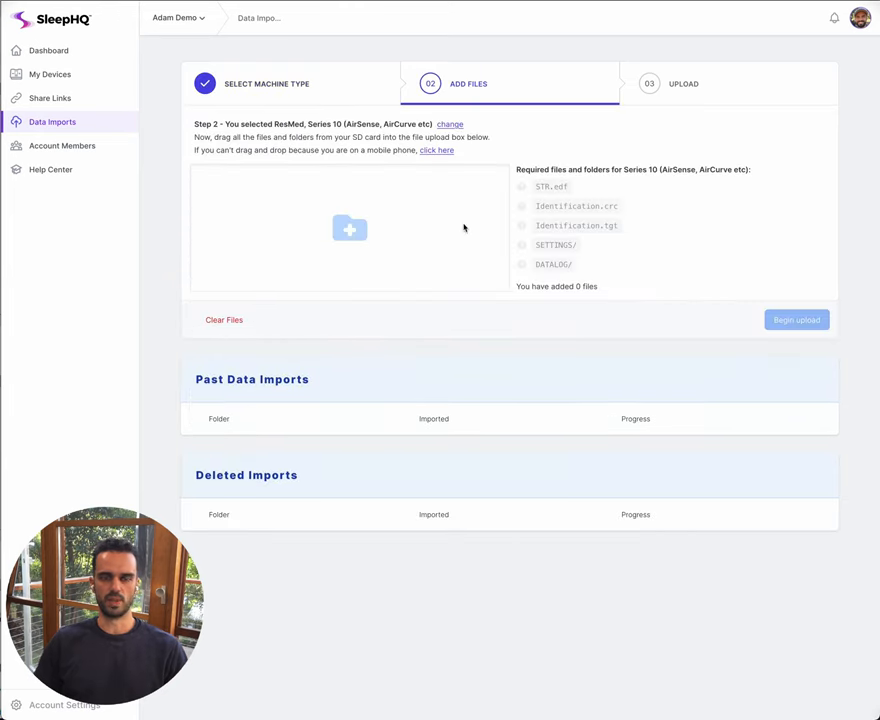
{"action": "mouse_move", "coordinate": [484, 200]}
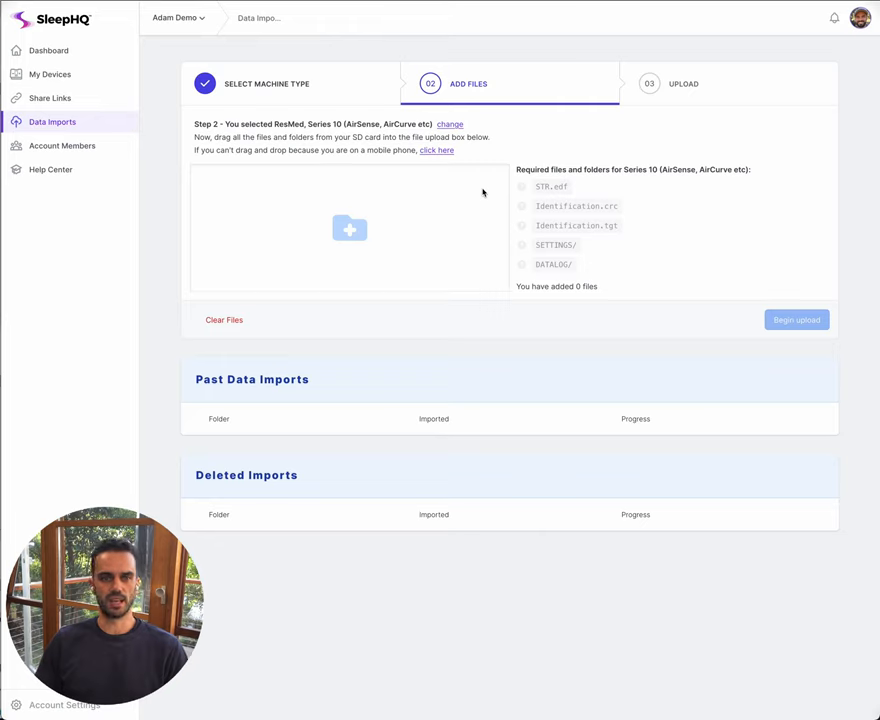
{"action": "mouse_move", "coordinate": [570, 184]}
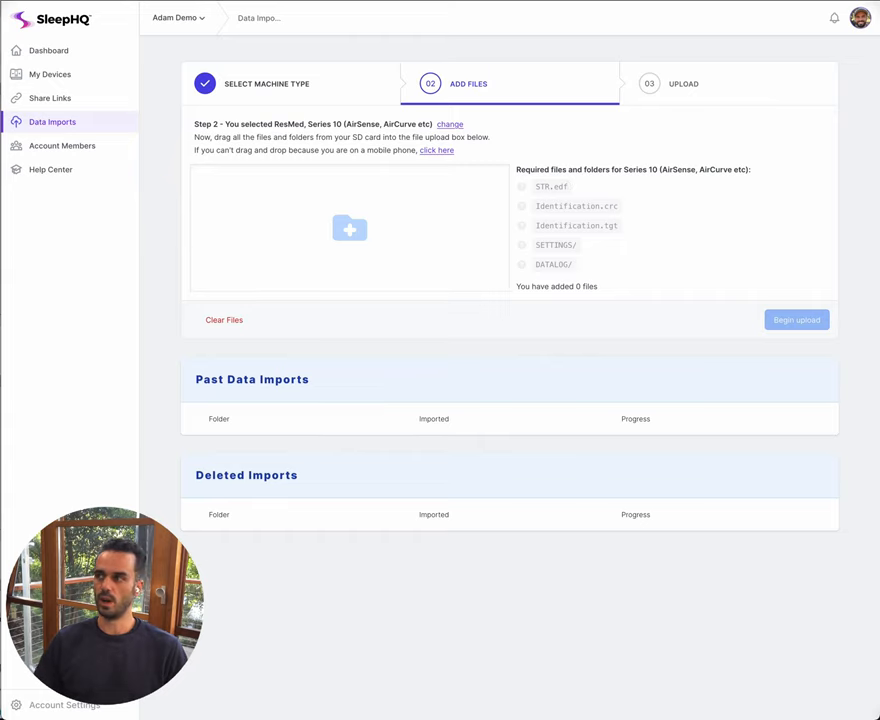
Select all five items in the Finder SD Card window: DATALOG, Identification files, SETTINGS, STR.edf.
{"action": "left_click", "coordinate": [350, 228]}
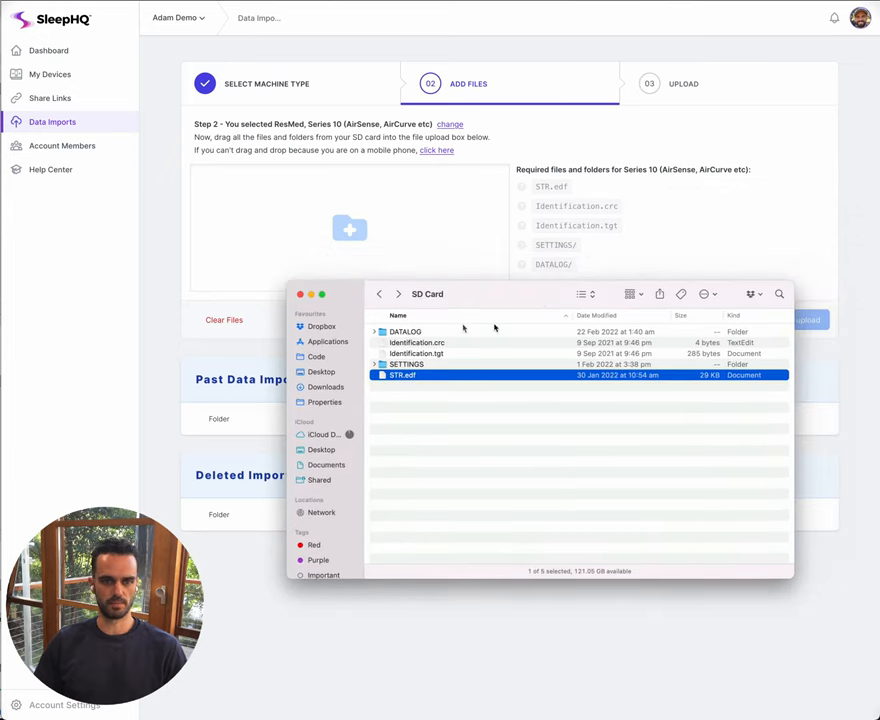
{"action": "mouse_move", "coordinate": [518, 356]}
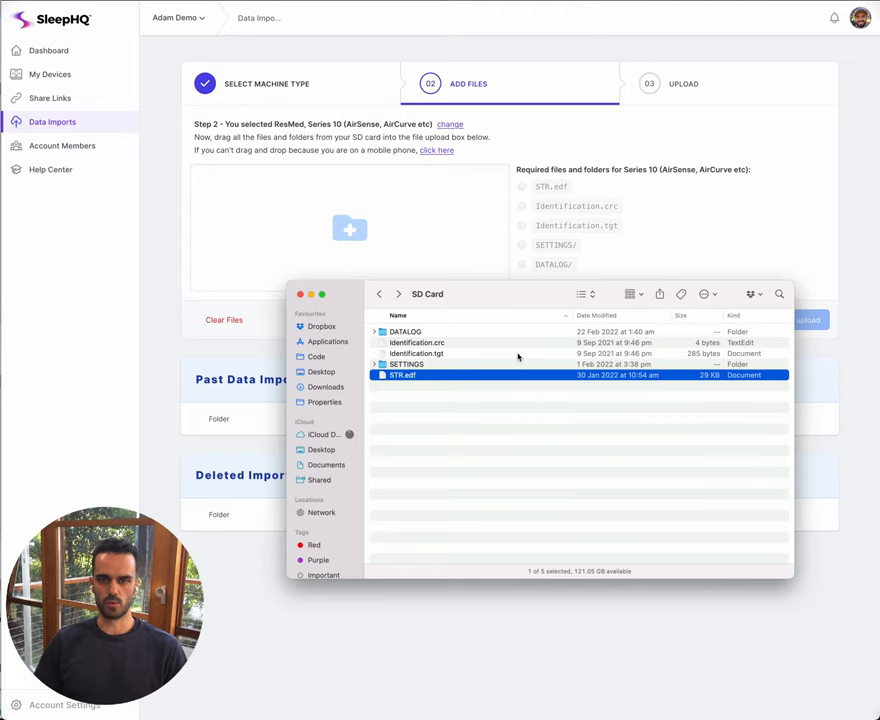
{"action": "mouse_move", "coordinate": [460, 310]}
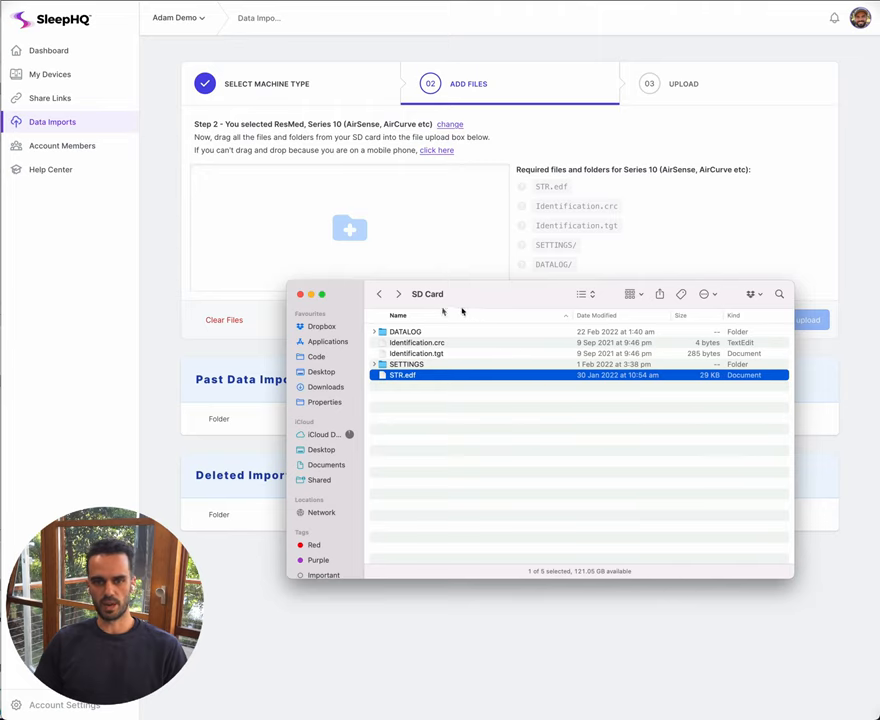
{"action": "mouse_move", "coordinate": [498, 298]}
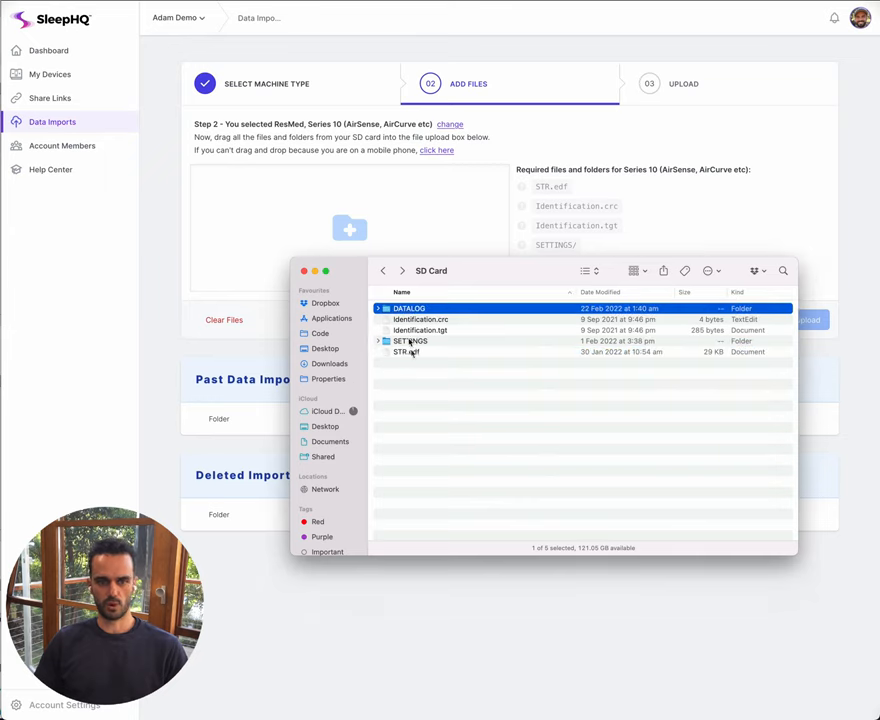
{"action": "key", "text": "cmd+a"}
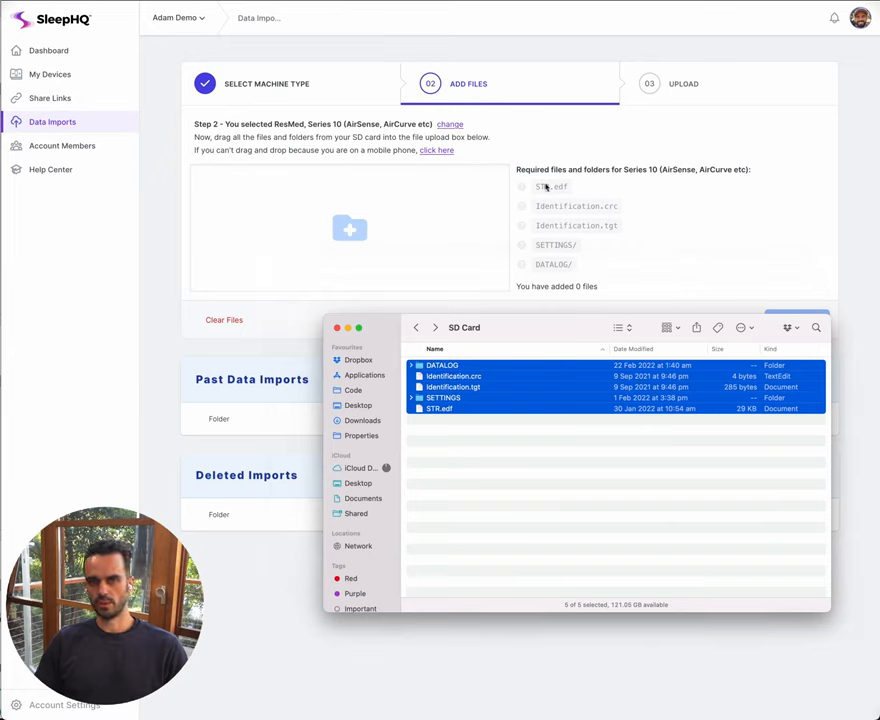
{"action": "mouse_move", "coordinate": [524, 190]}
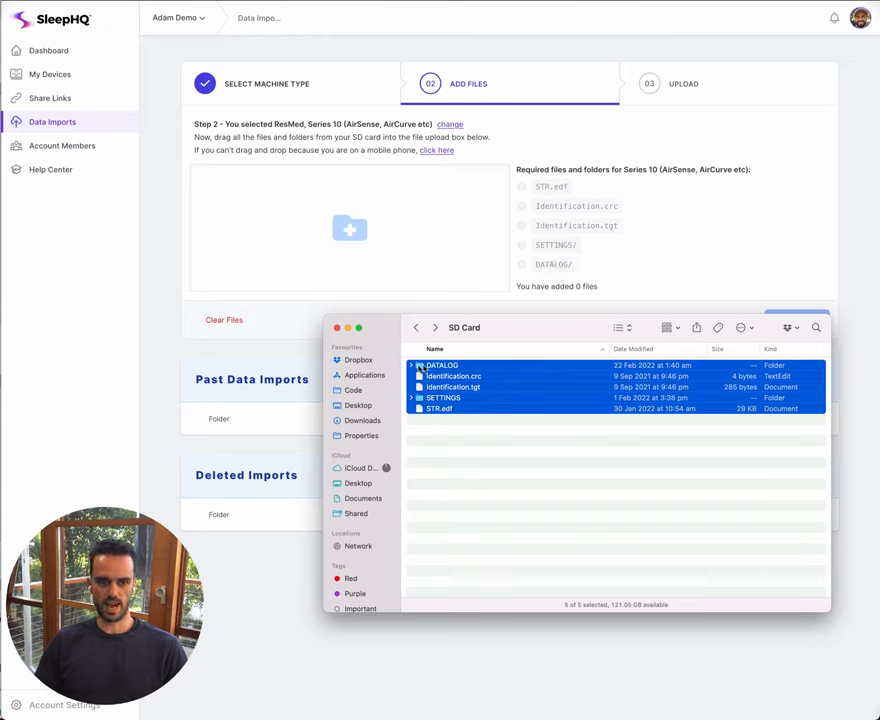
Add DATALOG, both Identification files, SETTINGS and STR.edf, giving 607 files ready to upload.
{"action": "left_click", "coordinate": [440, 364]}
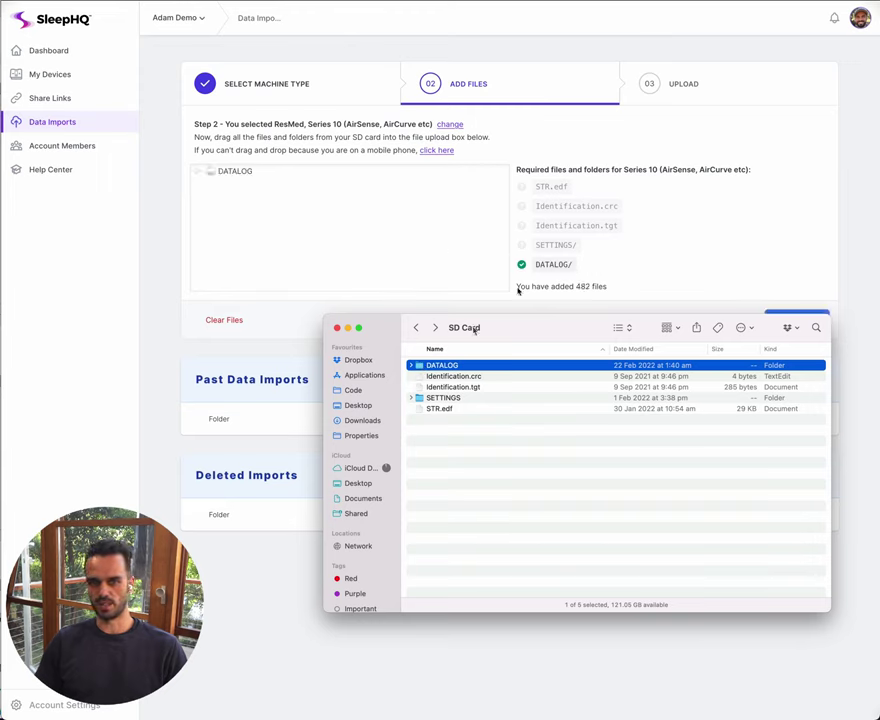
{"action": "left_click", "coordinate": [452, 376]}
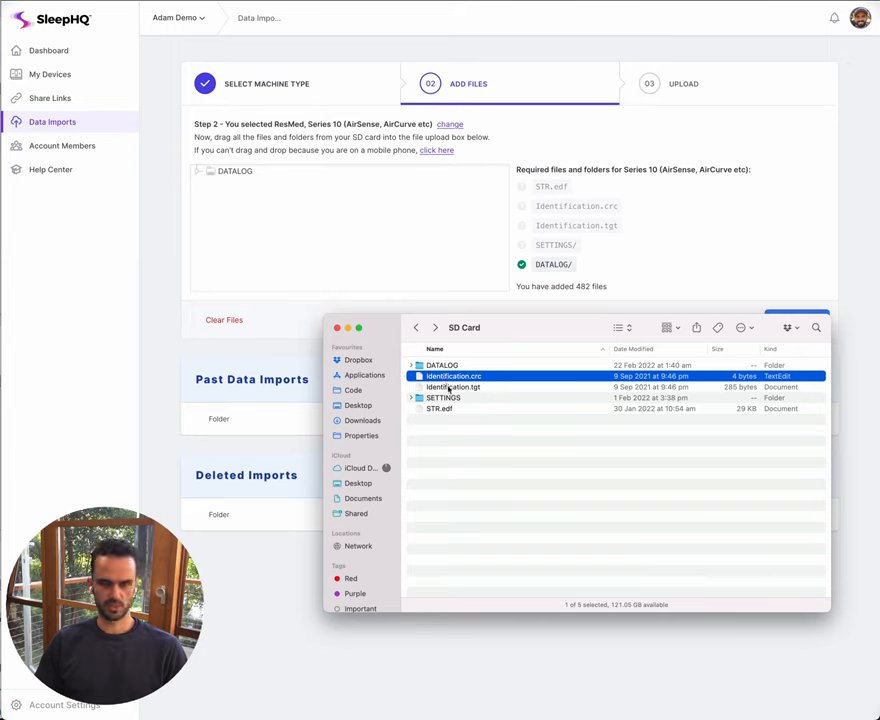
{"action": "left_click", "coordinate": [452, 388]}
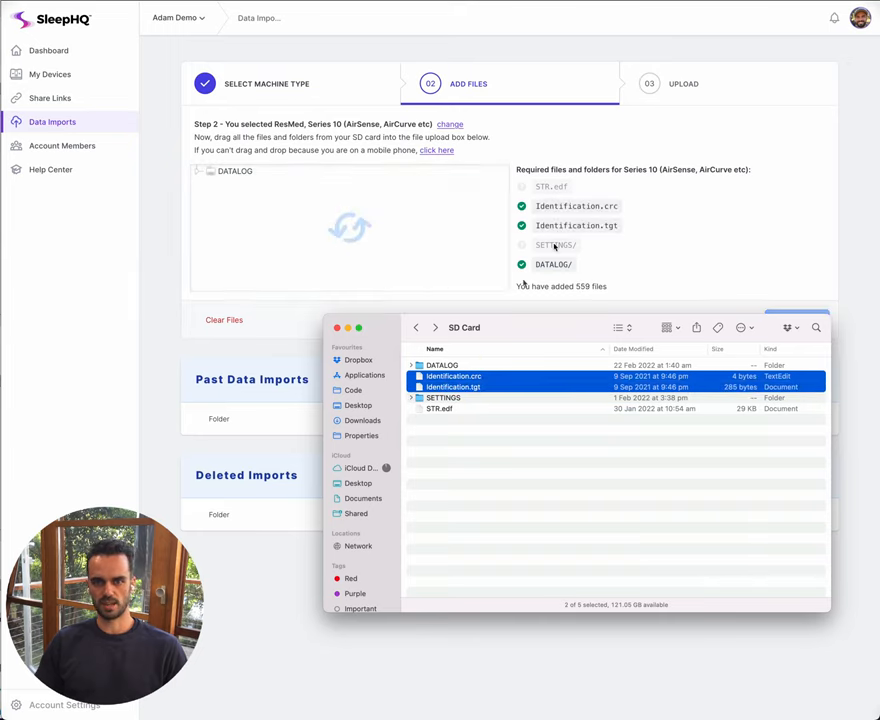
{"action": "left_click", "coordinate": [444, 396]}
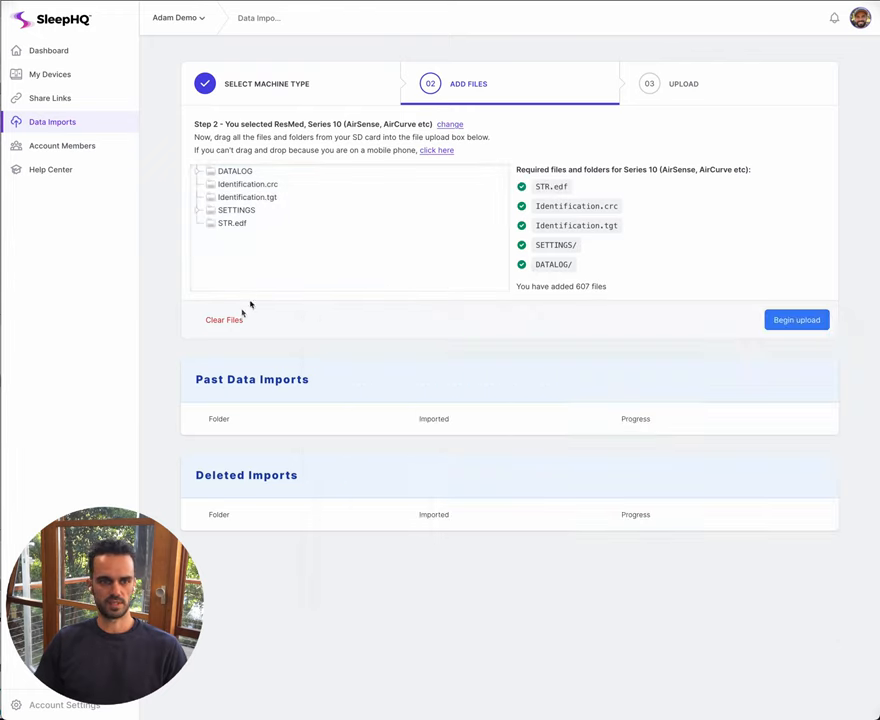
Clear the added files and re-add only the DATALOG folder, 523 files.
{"action": "left_click", "coordinate": [224, 320]}
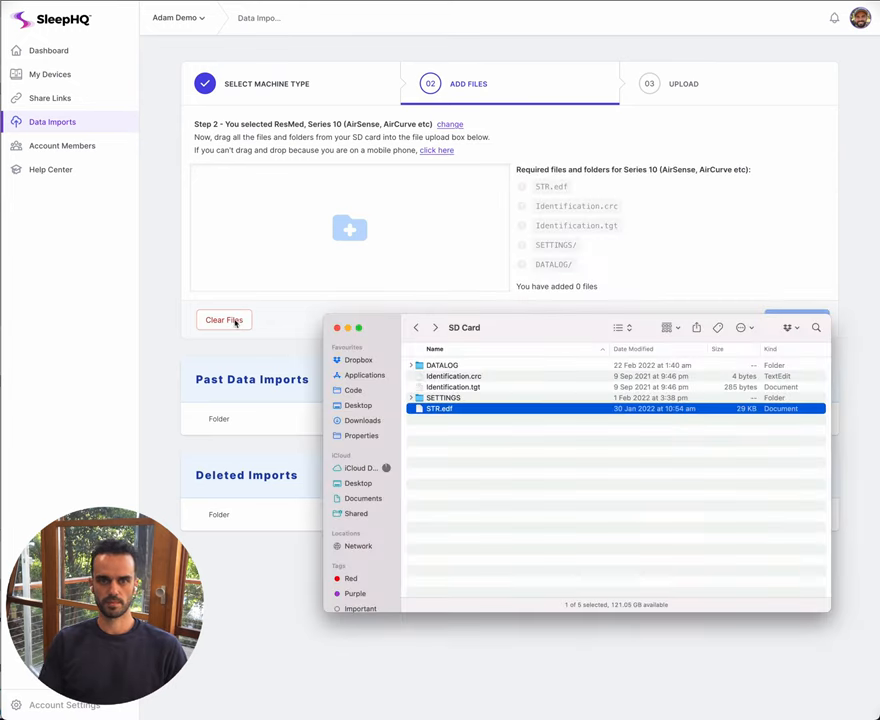
{"action": "left_click", "coordinate": [442, 364]}
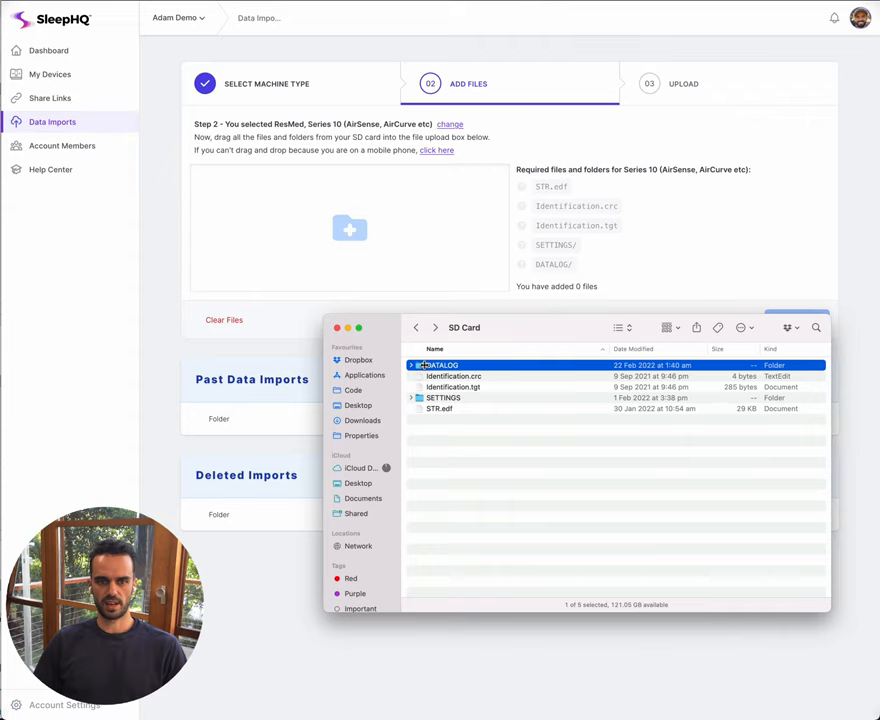
{"action": "left_click_drag", "start_coordinate": [440, 364], "coordinate": [350, 228]}
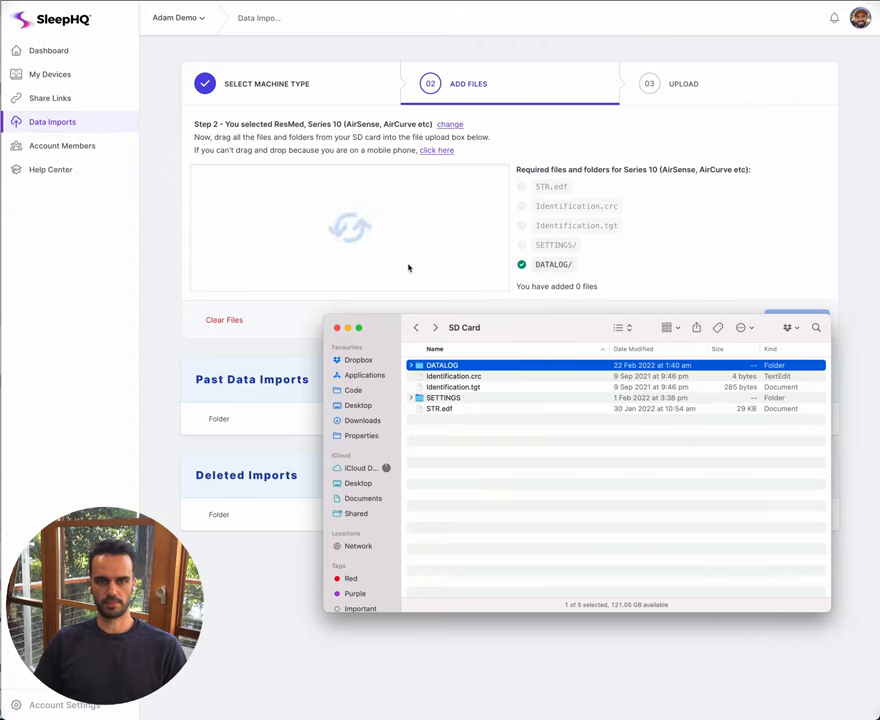
{"action": "left_click_drag", "start_coordinate": [440, 364], "coordinate": [350, 230]}
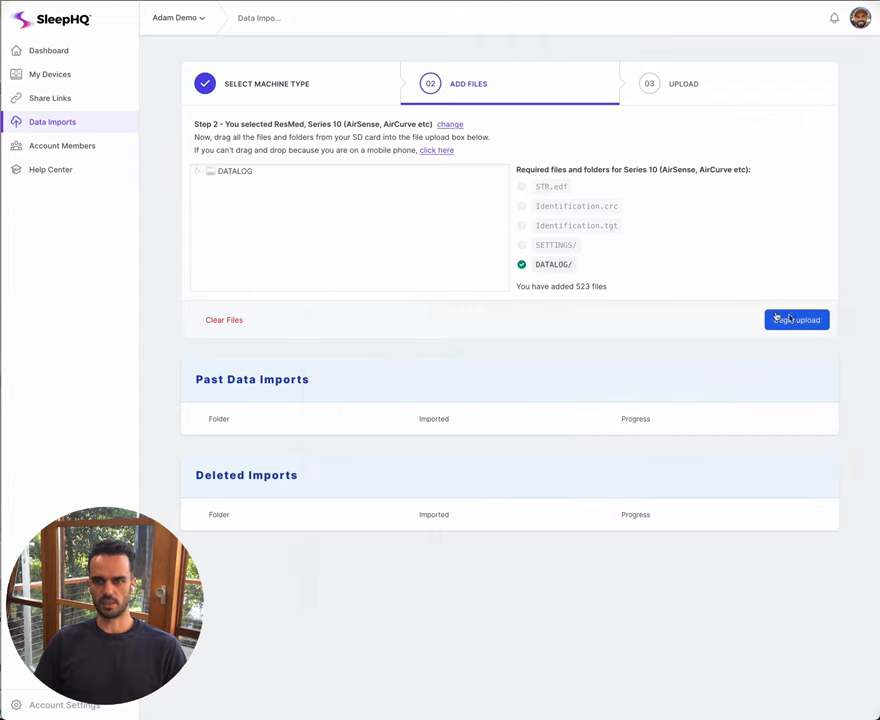
Attempt the upload with only DATALOG, triggering the missing-files warning.
{"action": "left_click", "coordinate": [796, 320]}
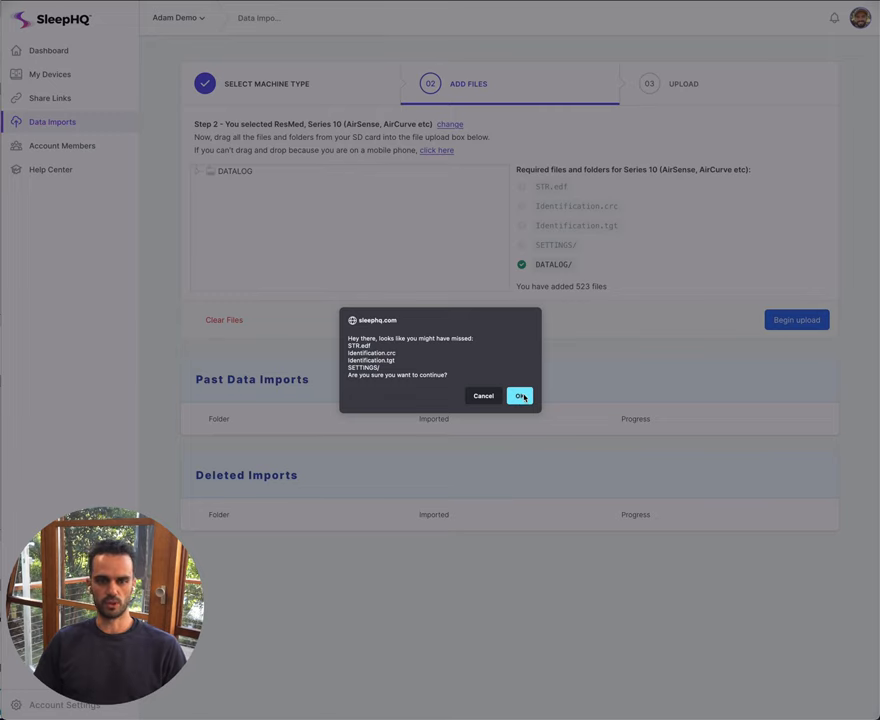
{"action": "mouse_move", "coordinate": [484, 396]}
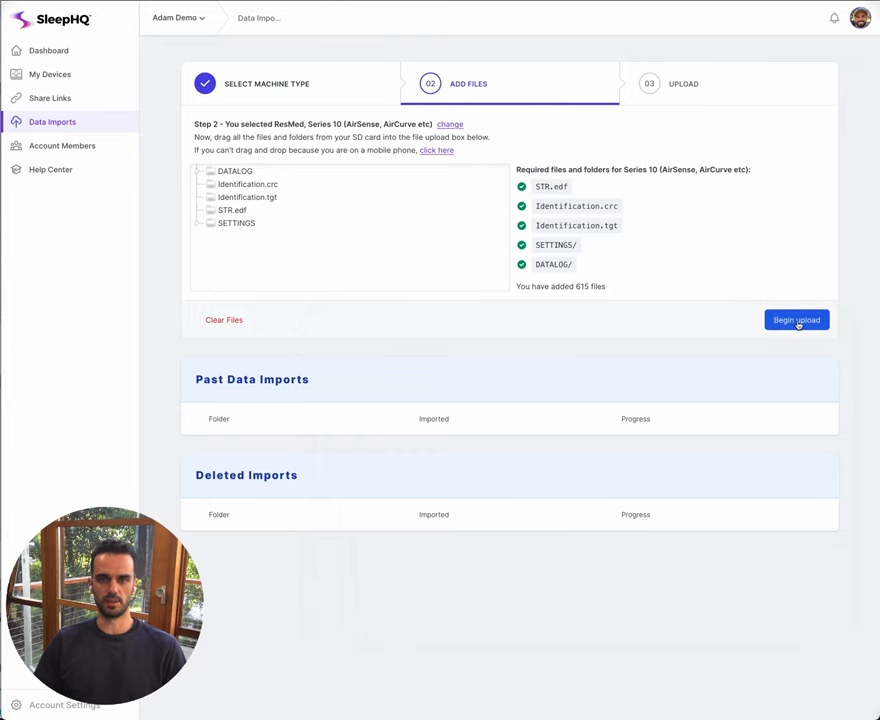
Begin uploading the 615 files.
{"action": "left_click", "coordinate": [796, 320]}
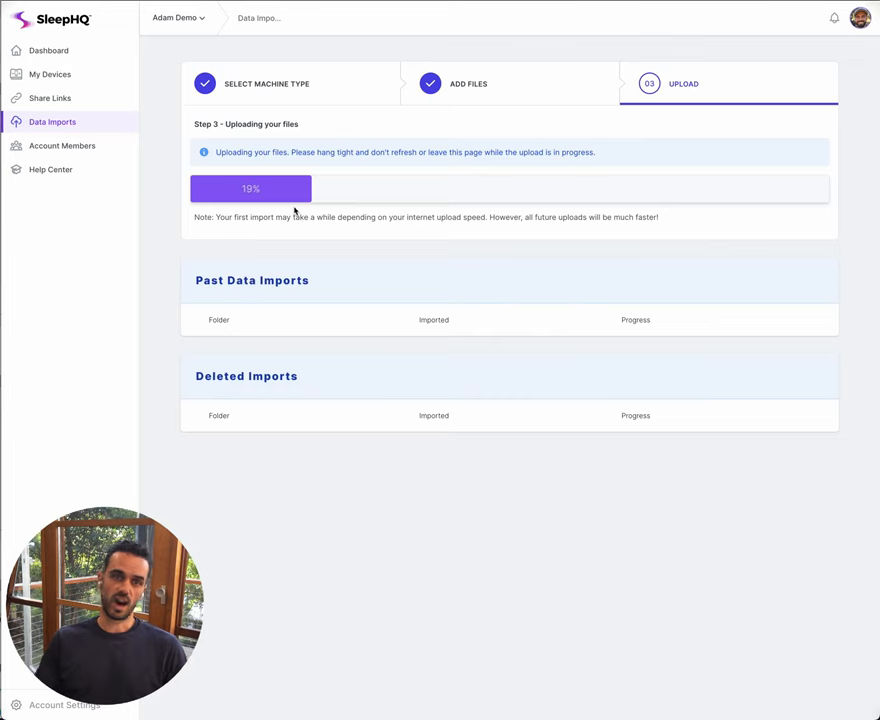
{"action": "mouse_move", "coordinate": [252, 200]}
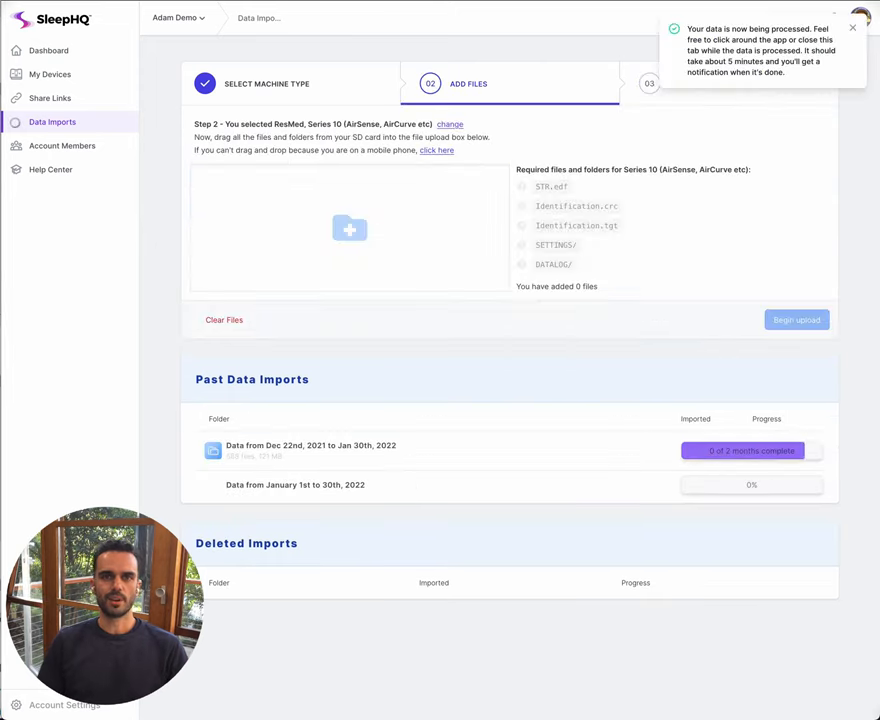
Dismiss the data processing notice while the January import reaches 40%.
{"action": "left_click", "coordinate": [852, 28]}
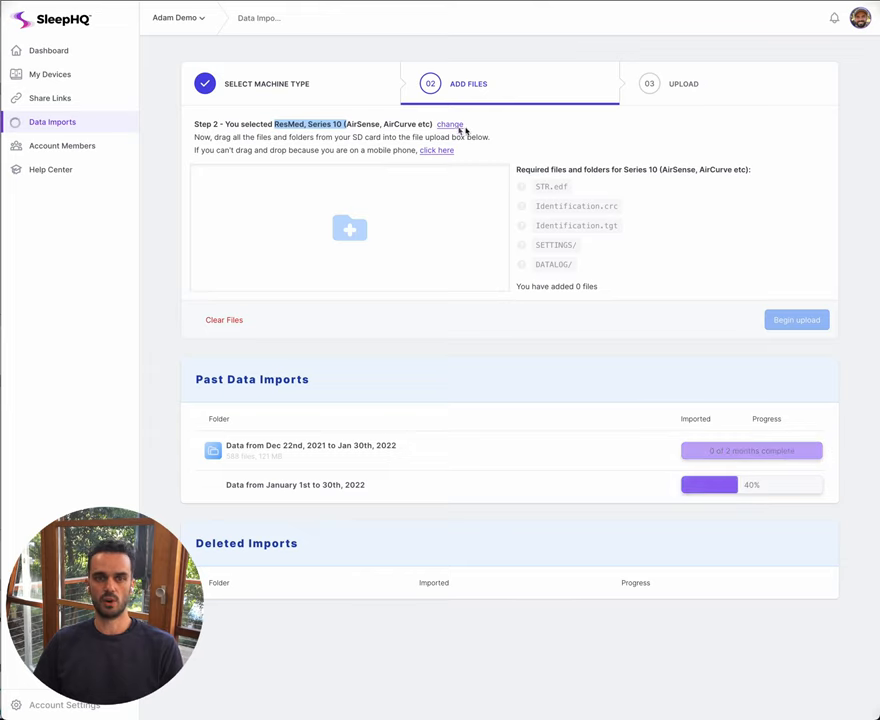
Change the machine type to Philips Respironics DreamStation Auto.
{"action": "left_click", "coordinate": [448, 124]}
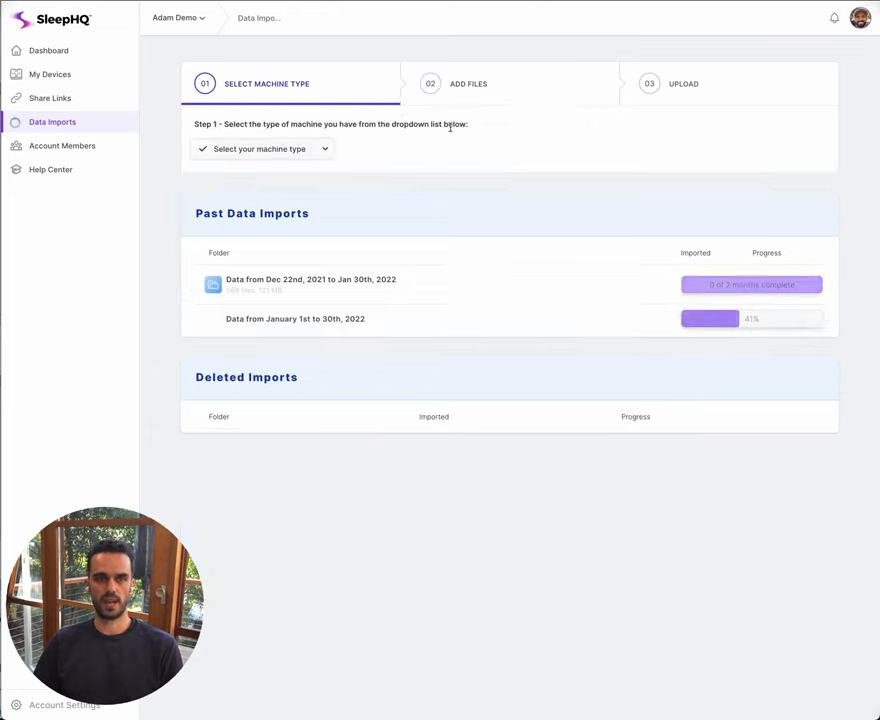
{"action": "left_click", "coordinate": [262, 148]}
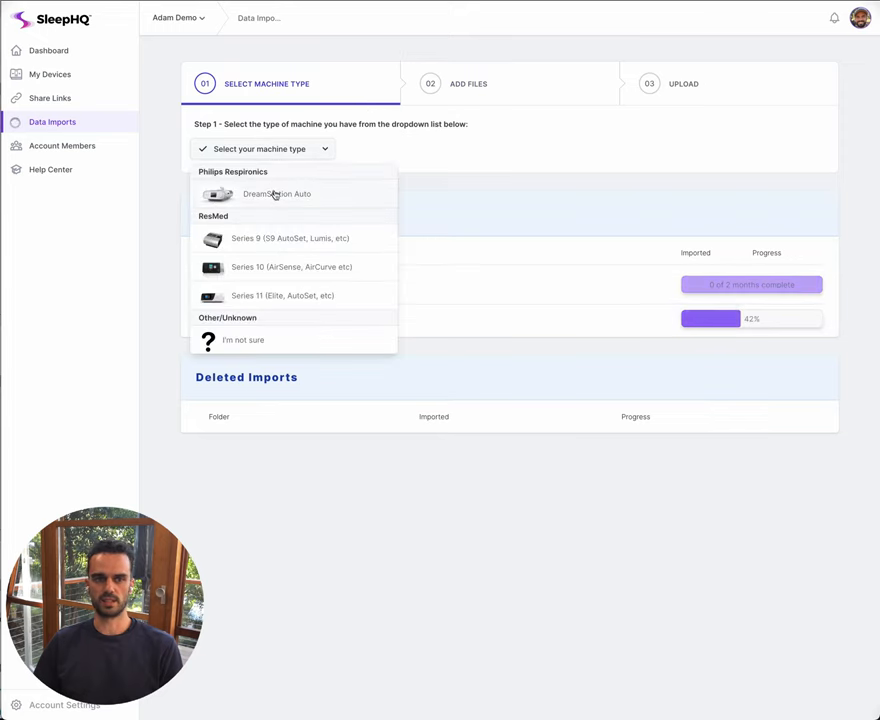
{"action": "left_click", "coordinate": [276, 194]}
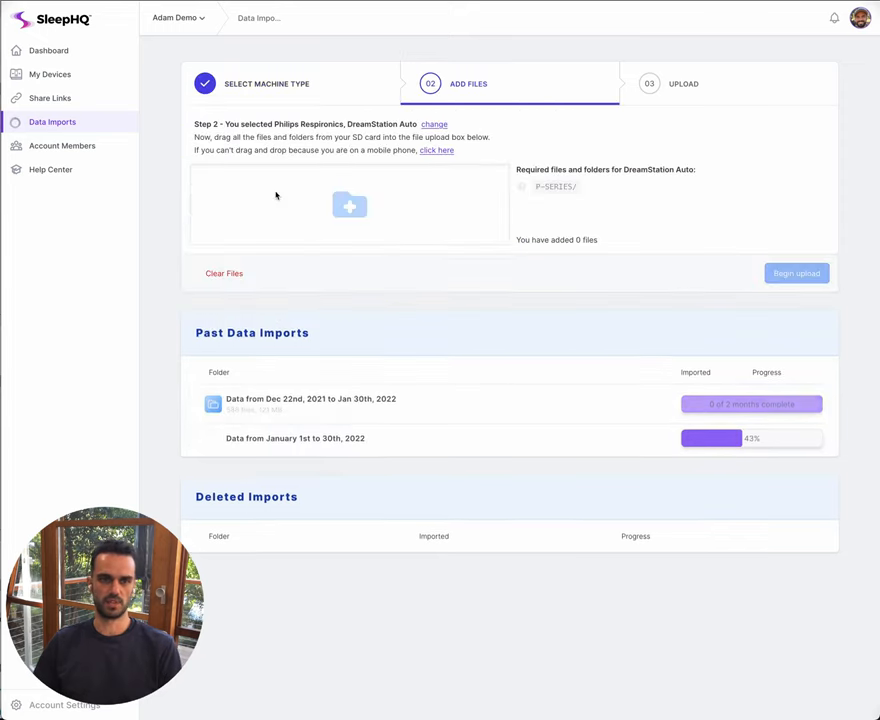